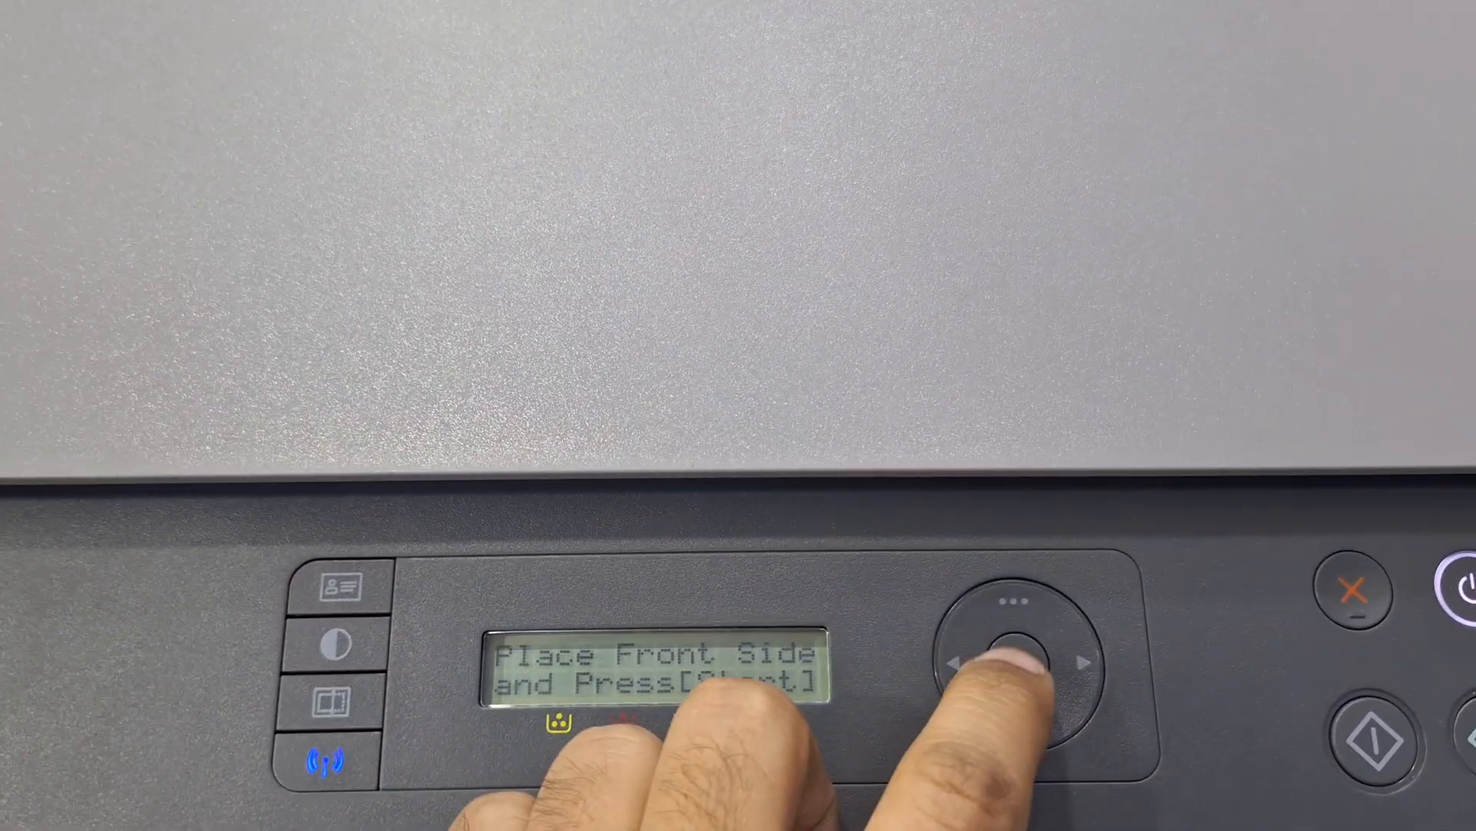
Step: Confirm the front-side prompt so the ID card copy begins, copy 1 of 1
left_click(1016, 660)
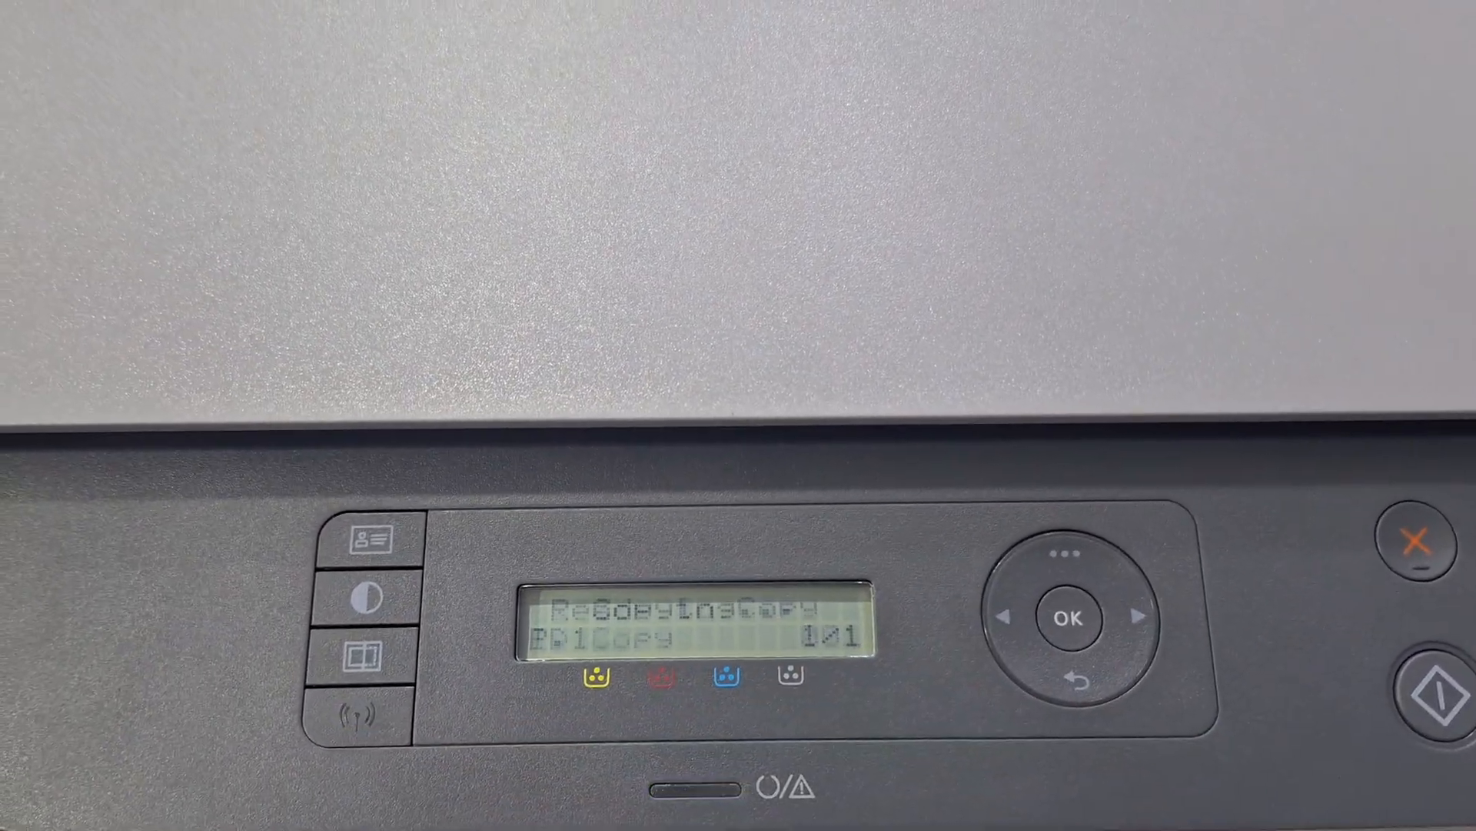